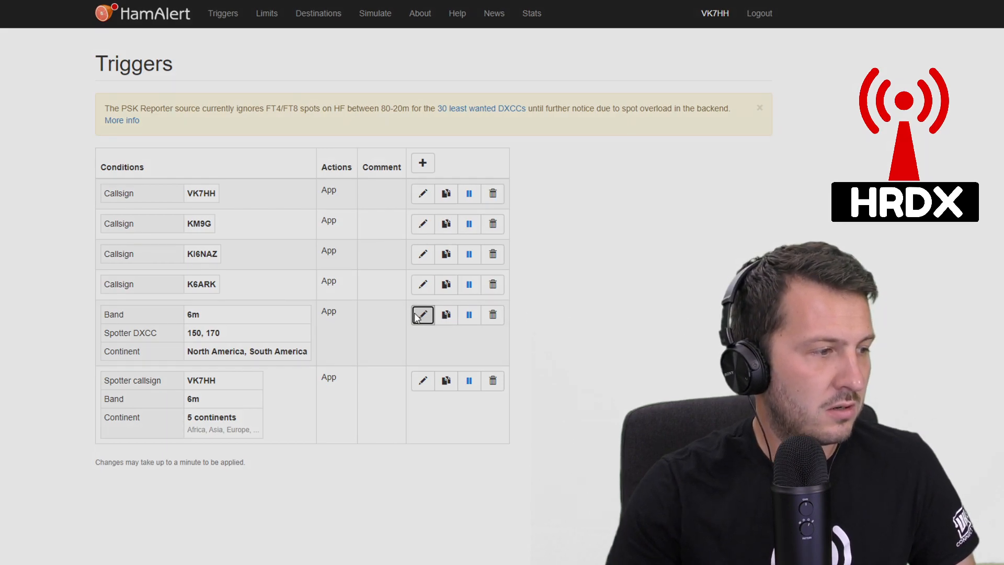
- Open the 6m Spotter DXCC 150/170 trigger for editing, then close it without saving
{"action": "left_click", "coordinate": [422, 314]}
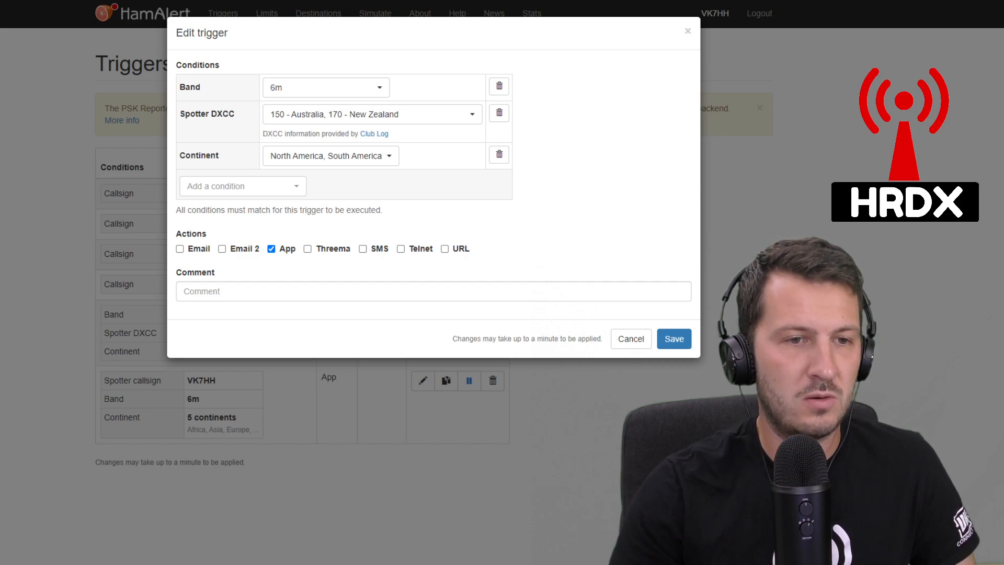
{"action": "mouse_move", "coordinate": [363, 63]}
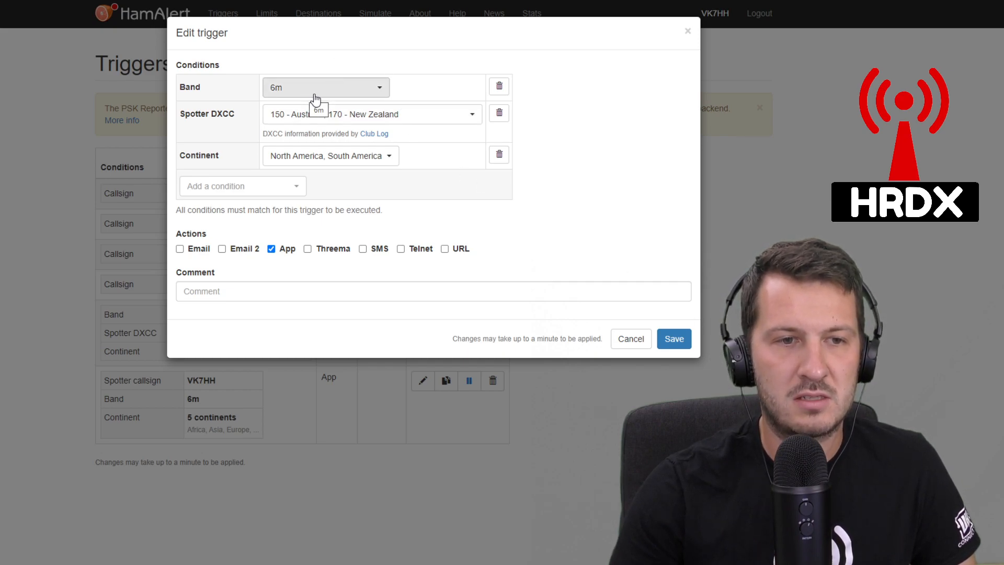
{"action": "mouse_move", "coordinate": [416, 94]}
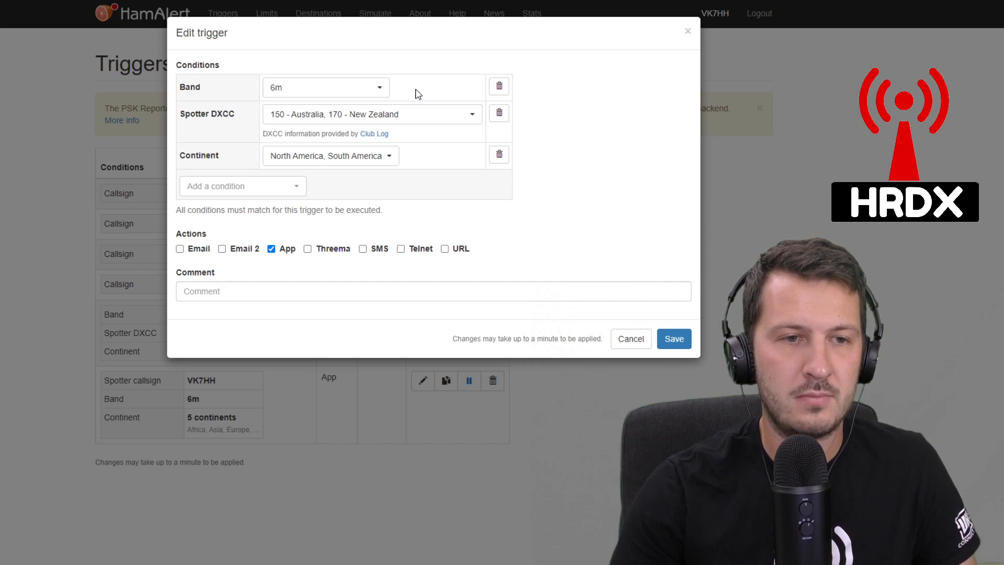
{"action": "mouse_move", "coordinate": [414, 94]}
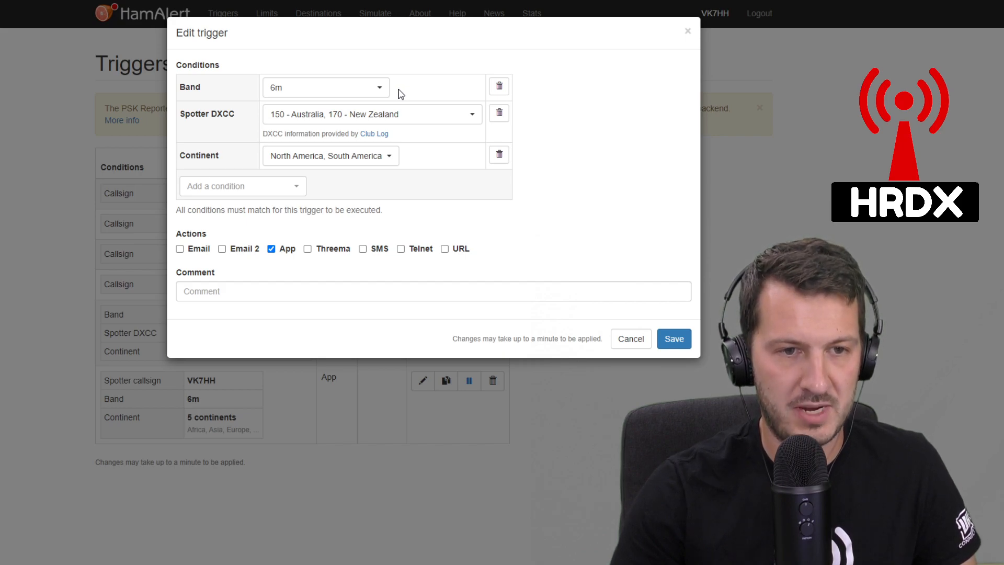
{"action": "mouse_move", "coordinate": [447, 152]}
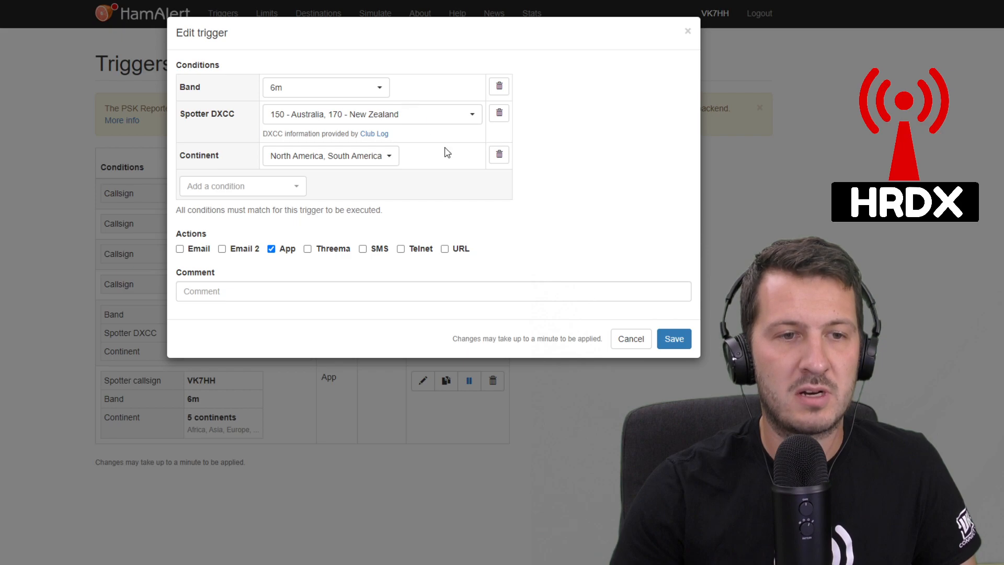
{"action": "mouse_move", "coordinate": [446, 142]}
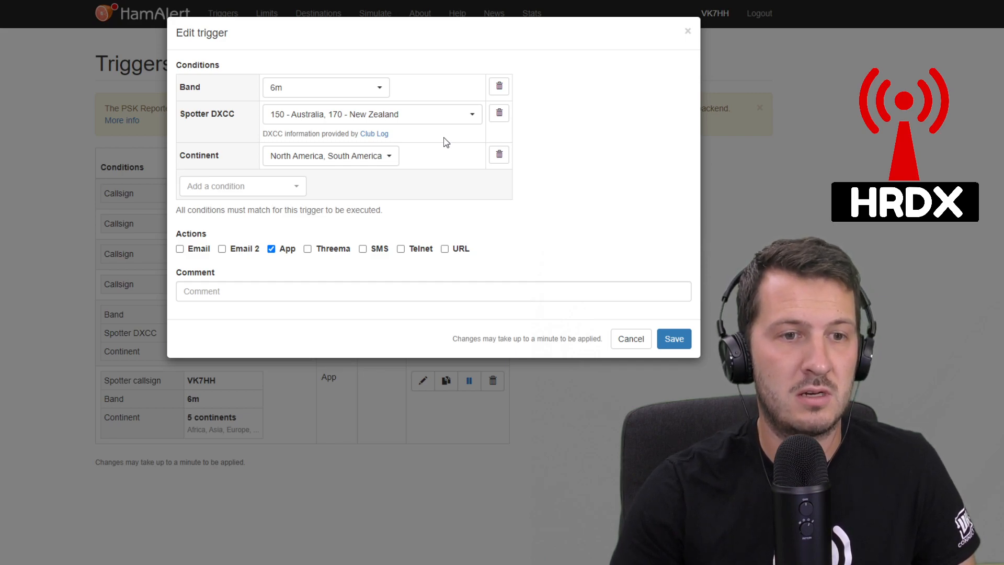
{"action": "mouse_move", "coordinate": [302, 171]}
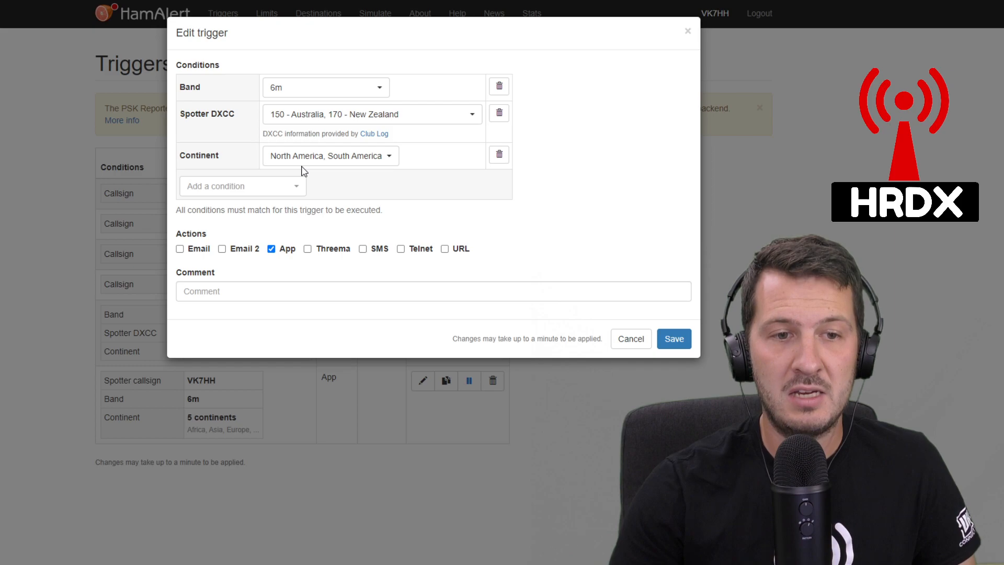
{"action": "mouse_move", "coordinate": [353, 174]}
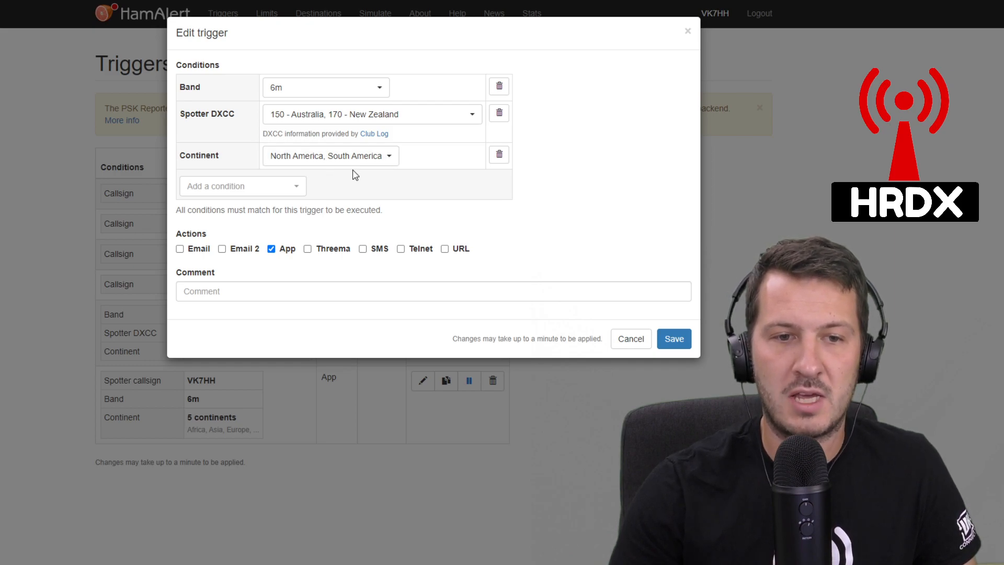
{"action": "mouse_move", "coordinate": [438, 100]}
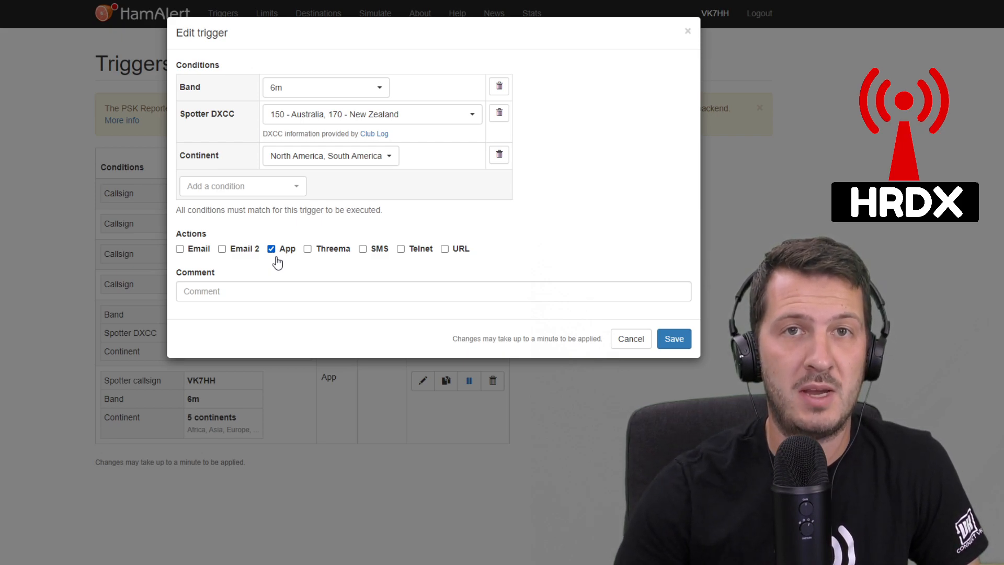
{"action": "left_click", "coordinate": [630, 338]}
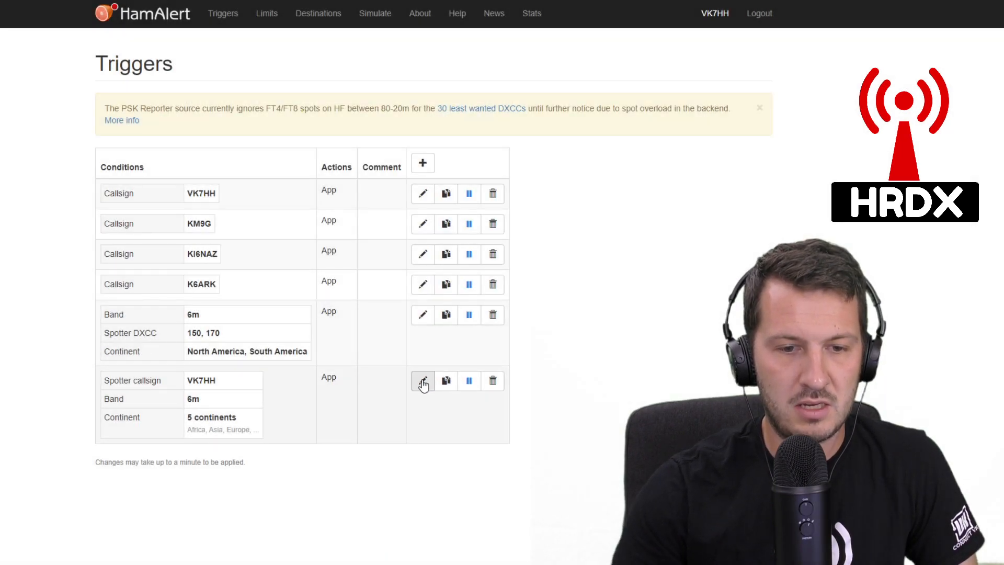
- Open the VK7HH spotter 6m trigger and check its five selected continents
{"action": "left_click", "coordinate": [422, 380]}
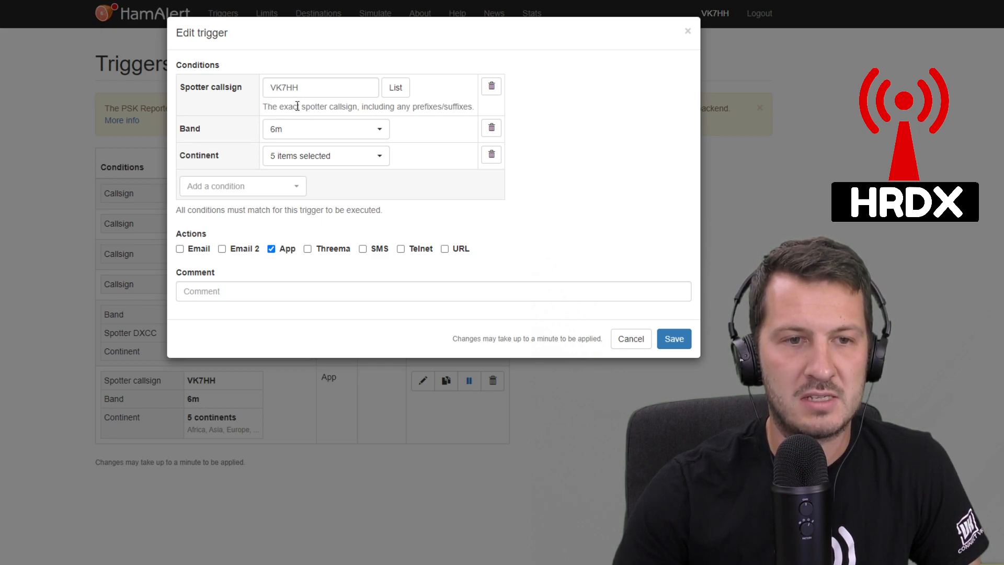
{"action": "mouse_move", "coordinate": [402, 136]}
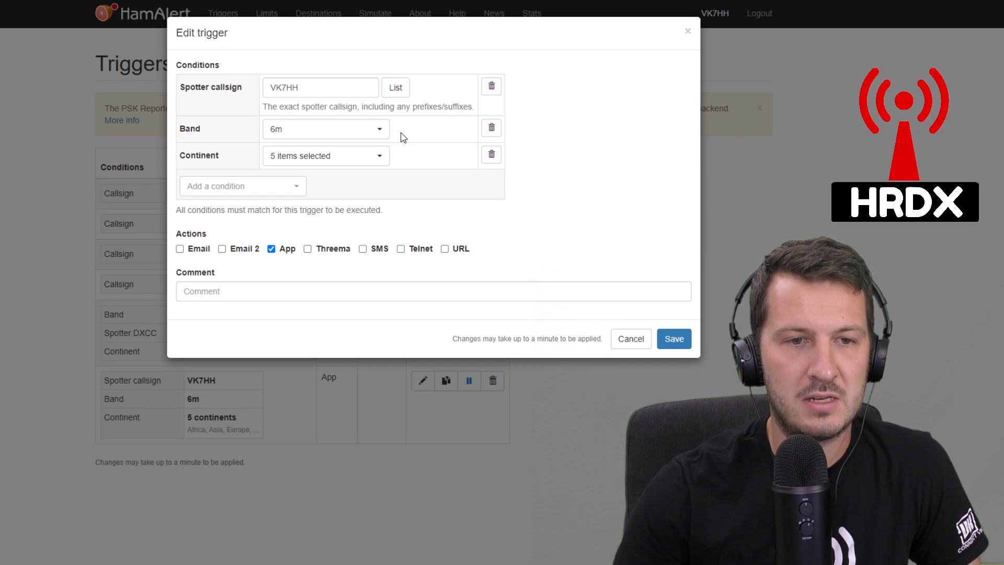
{"action": "mouse_move", "coordinate": [399, 174]}
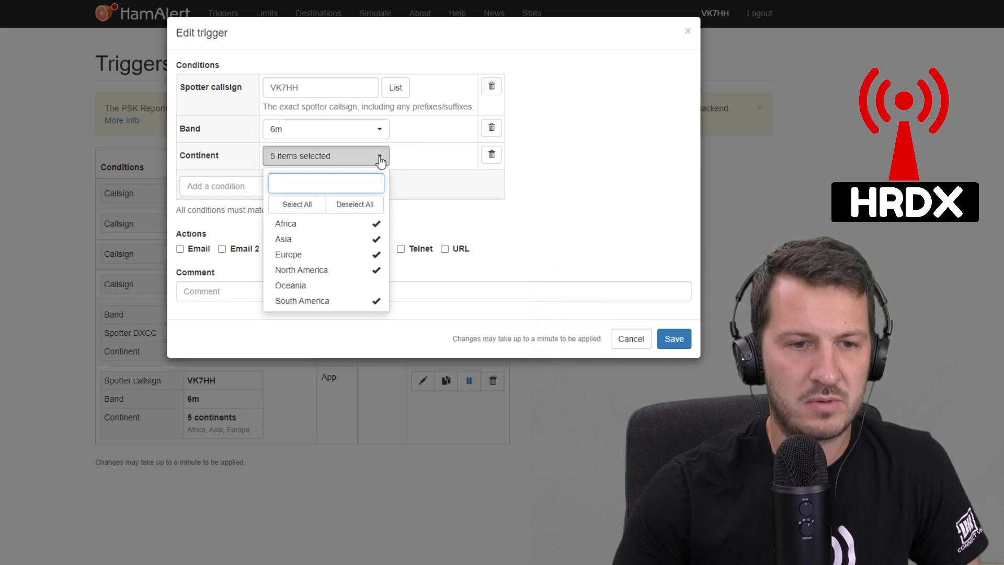
{"action": "mouse_move", "coordinate": [530, 199]}
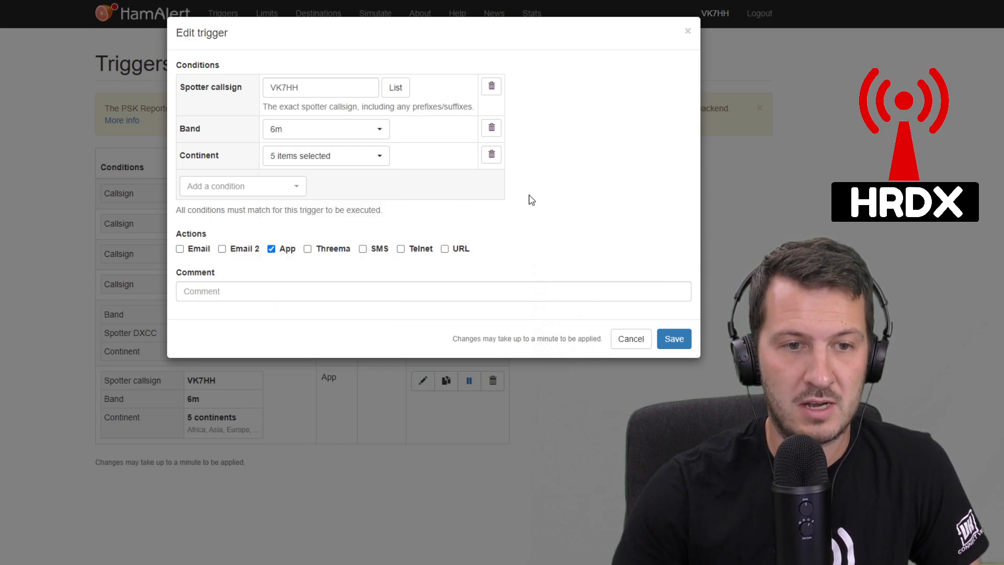
{"action": "mouse_move", "coordinate": [421, 177]}
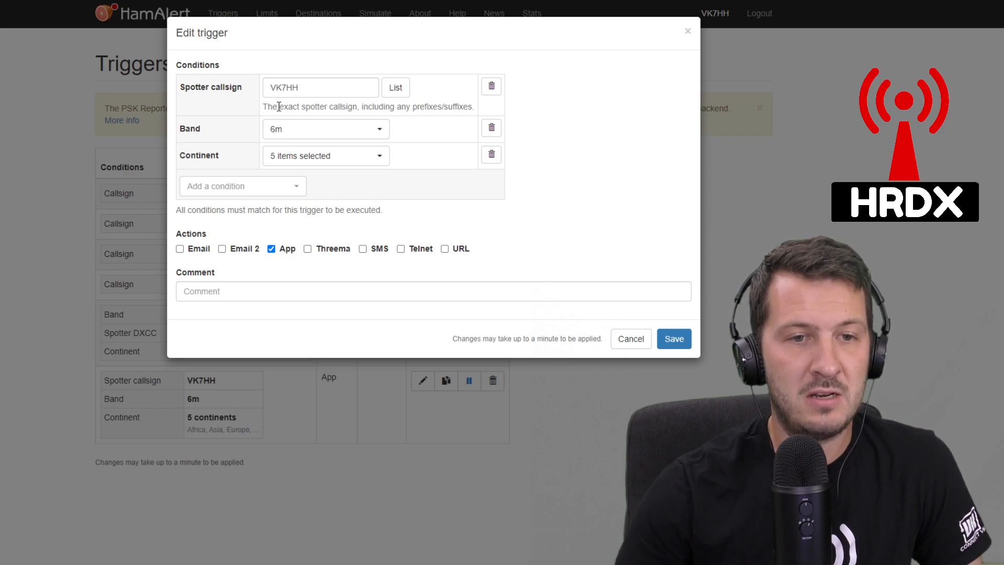
{"action": "left_click", "coordinate": [325, 156]}
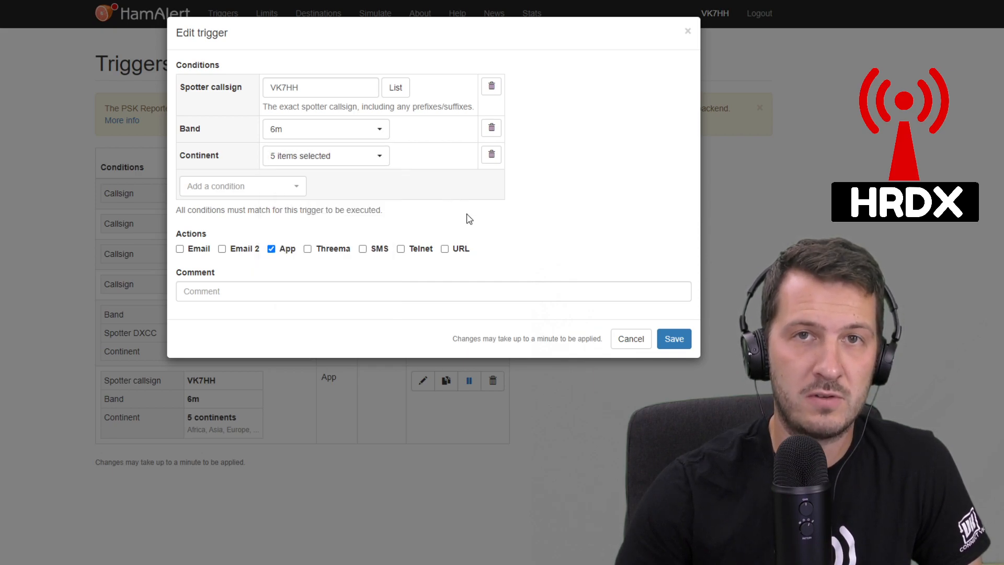
{"action": "left_click", "coordinate": [325, 156]}
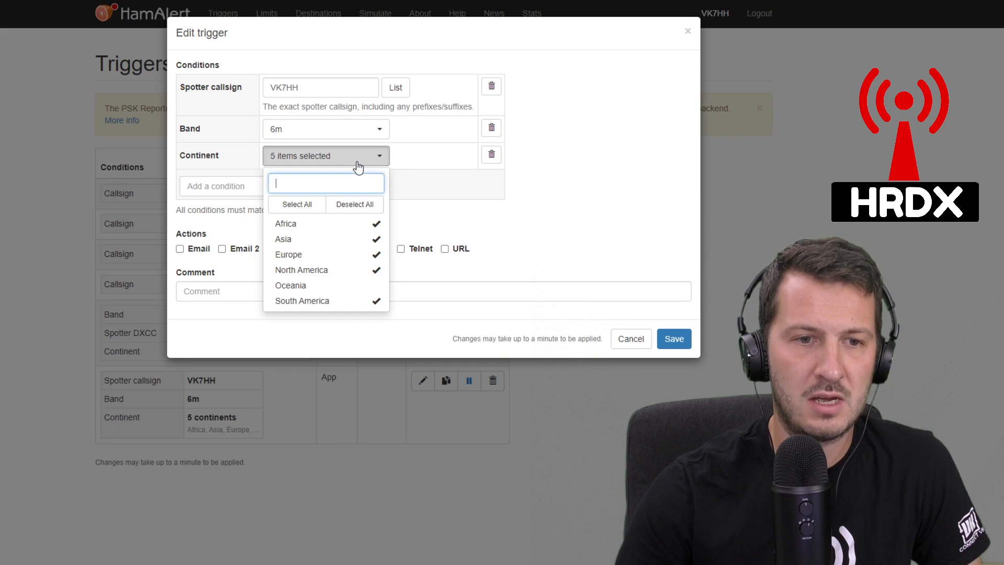
{"action": "mouse_move", "coordinate": [379, 173]}
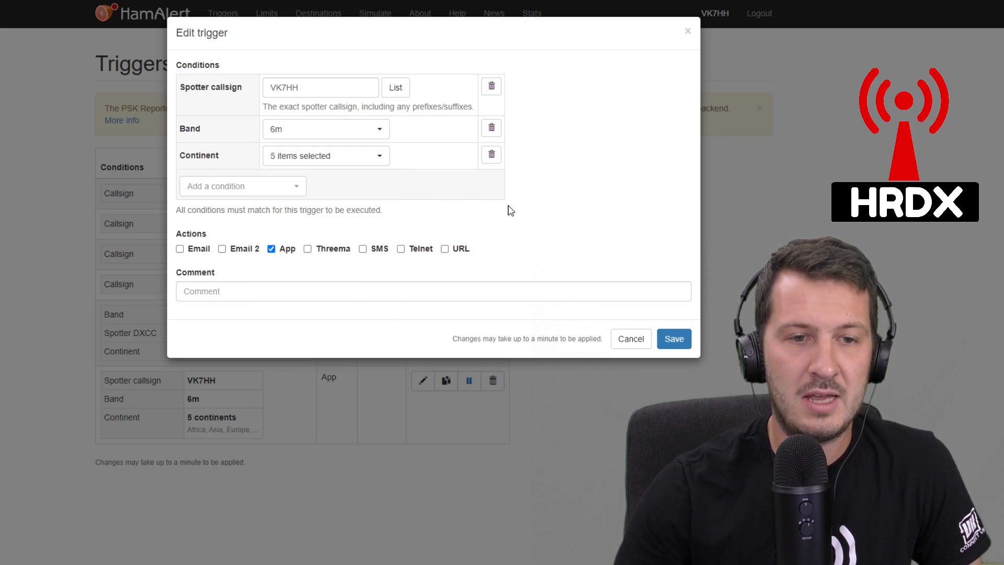
- Discard edits, dismiss the empty editor, and reopen the 6m DXCC 150/170 trigger's conditions
{"action": "left_click", "coordinate": [629, 339]}
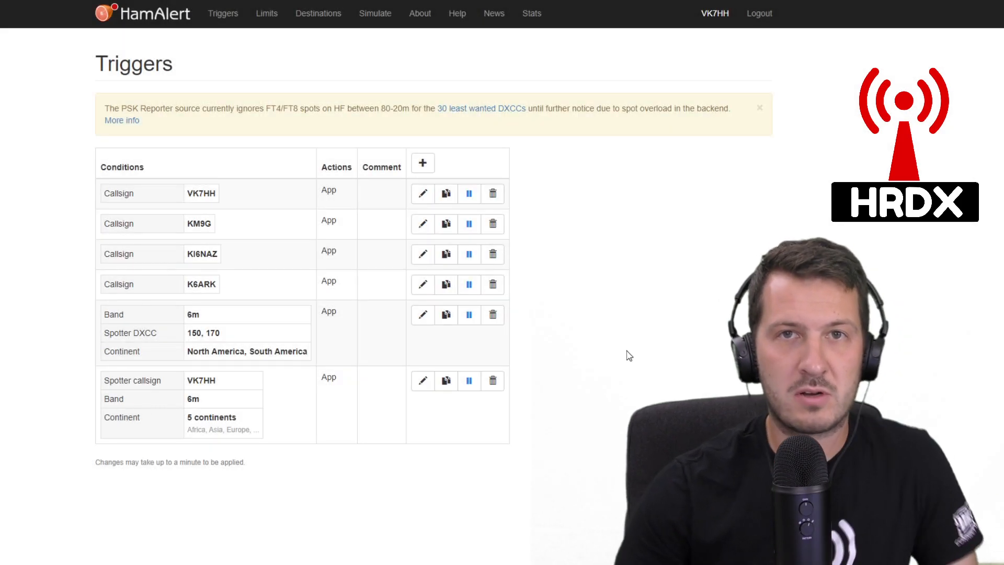
{"action": "mouse_move", "coordinate": [369, 295]}
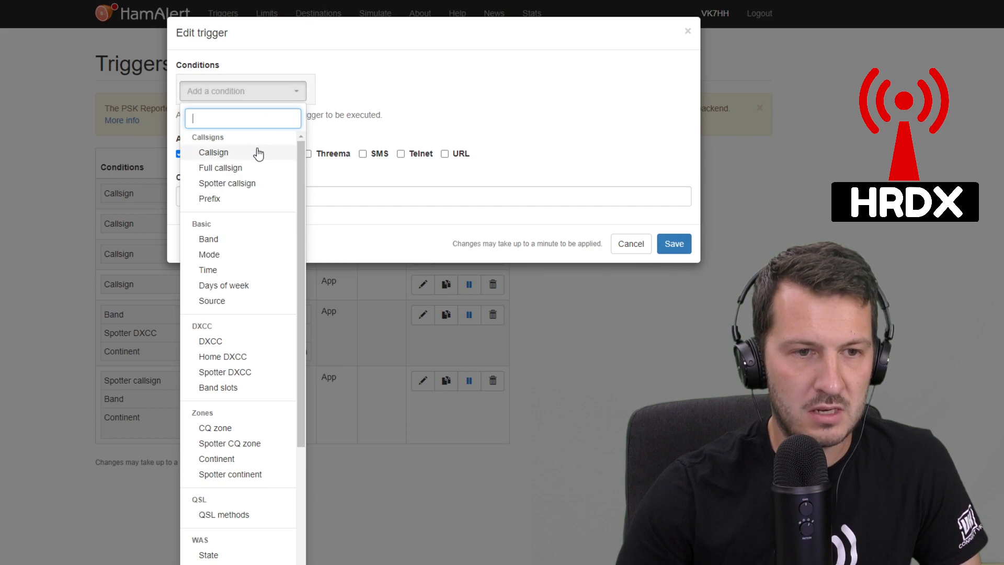
{"action": "left_click", "coordinate": [630, 243]}
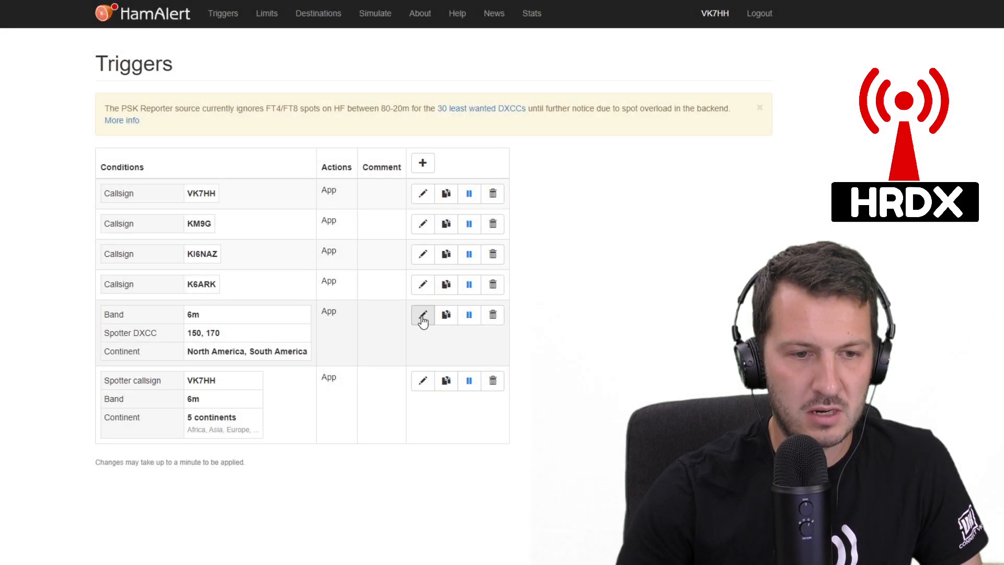
{"action": "left_click", "coordinate": [421, 314]}
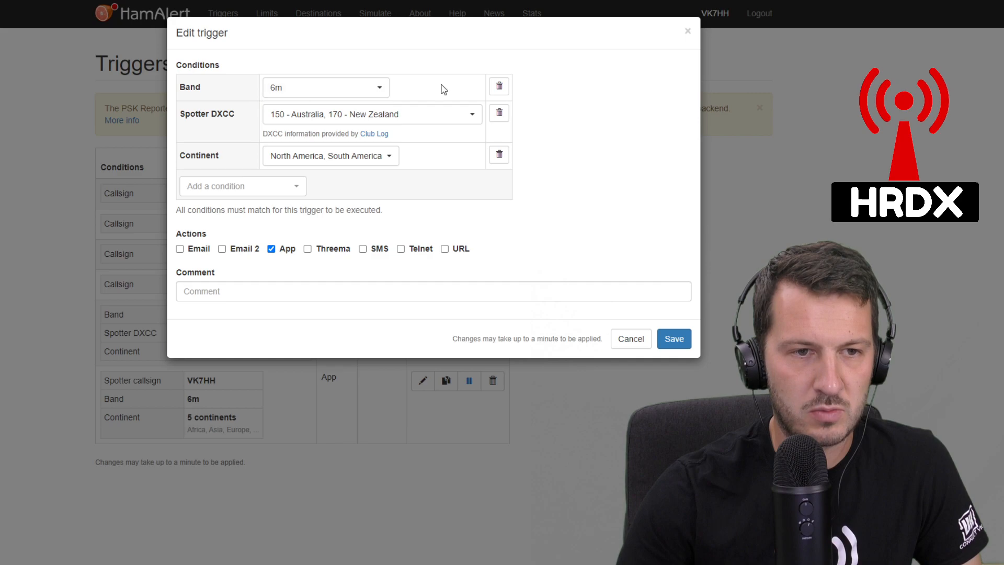
{"action": "mouse_move", "coordinate": [377, 89]}
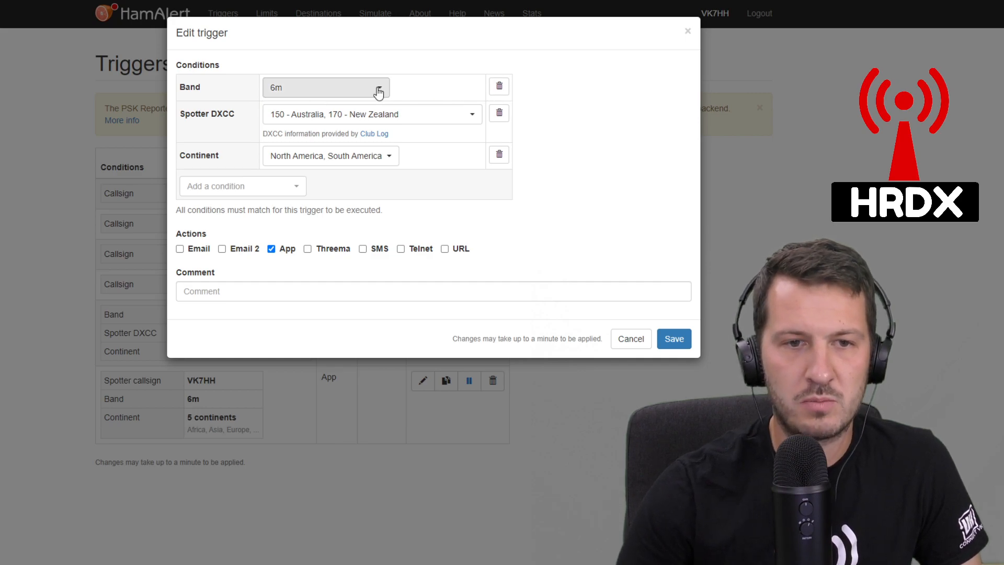
{"action": "left_click", "coordinate": [378, 87]}
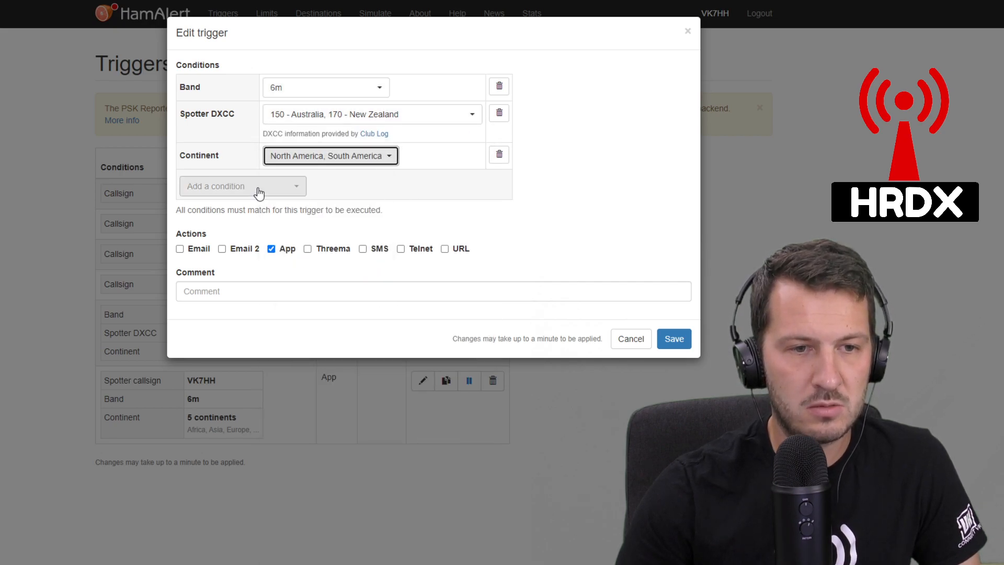
- Add a DXCC condition, browse the entity list to its end, and close it unselected
{"action": "left_click", "coordinate": [242, 186]}
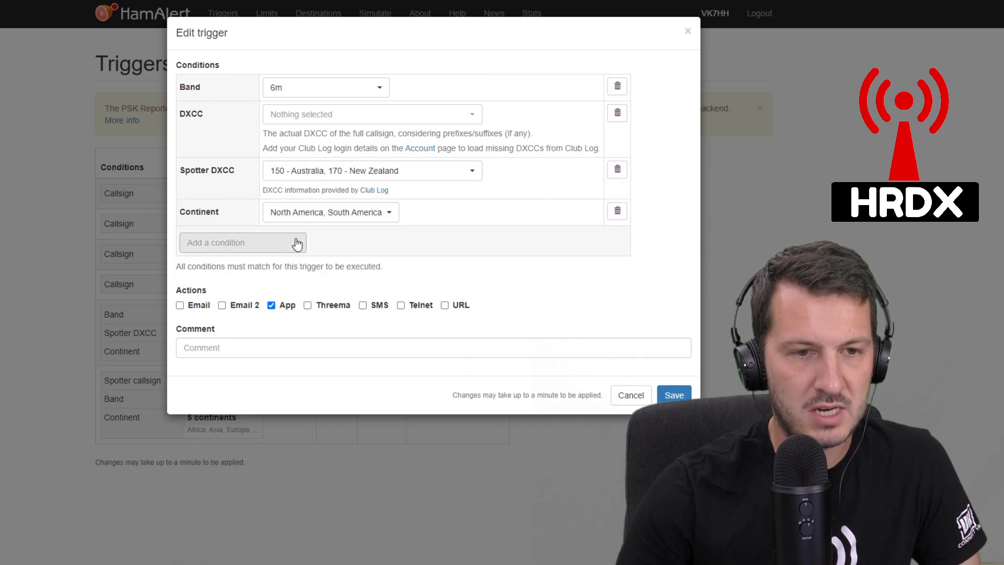
{"action": "left_click", "coordinate": [371, 114]}
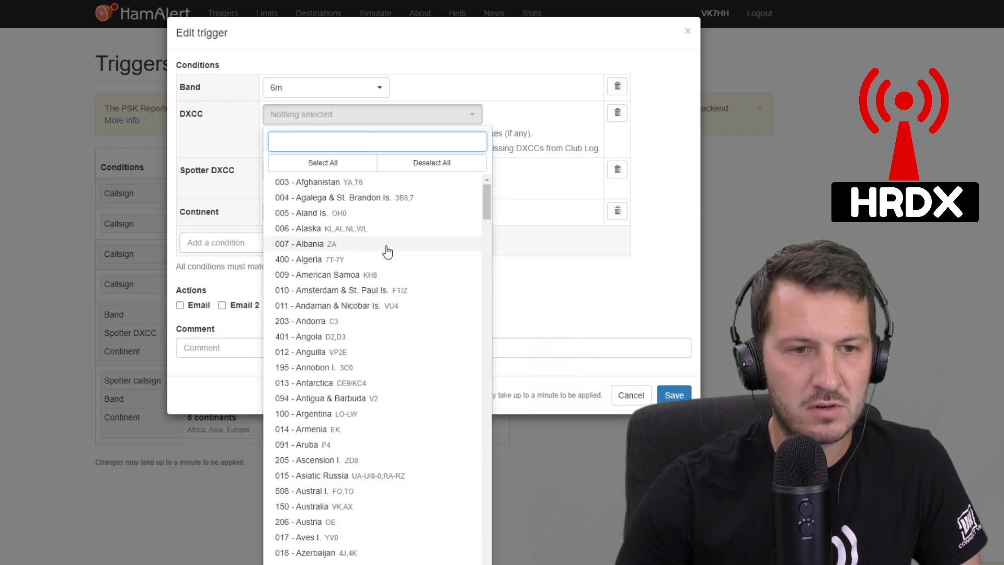
{"action": "scroll", "scroll_direction": "down", "scroll_amount": 3}
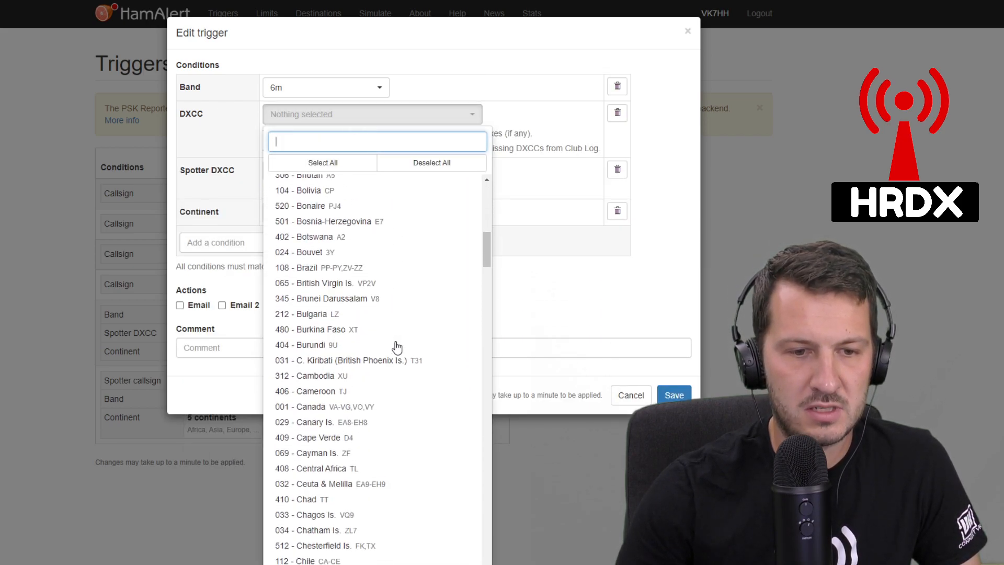
{"action": "scroll", "scroll_direction": "down", "scroll_amount": 3}
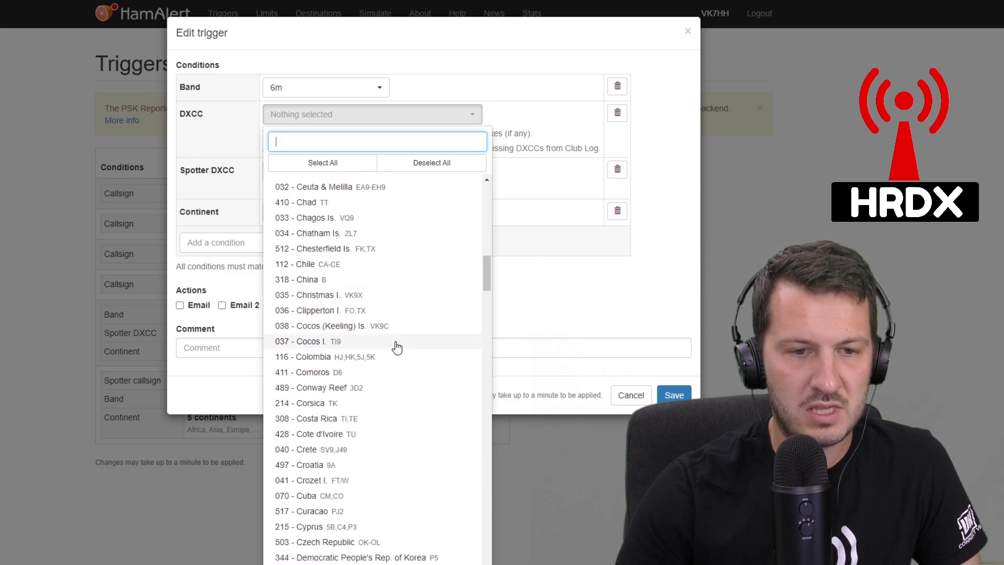
{"action": "scroll", "scroll_direction": "down", "scroll_amount": 3}
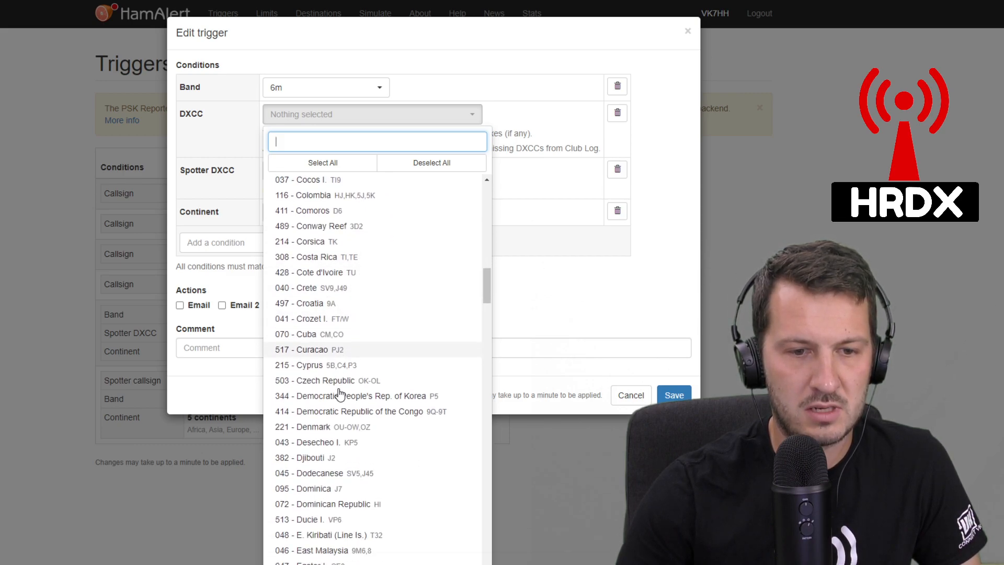
{"action": "scroll", "scroll_direction": "down", "scroll_amount": 3}
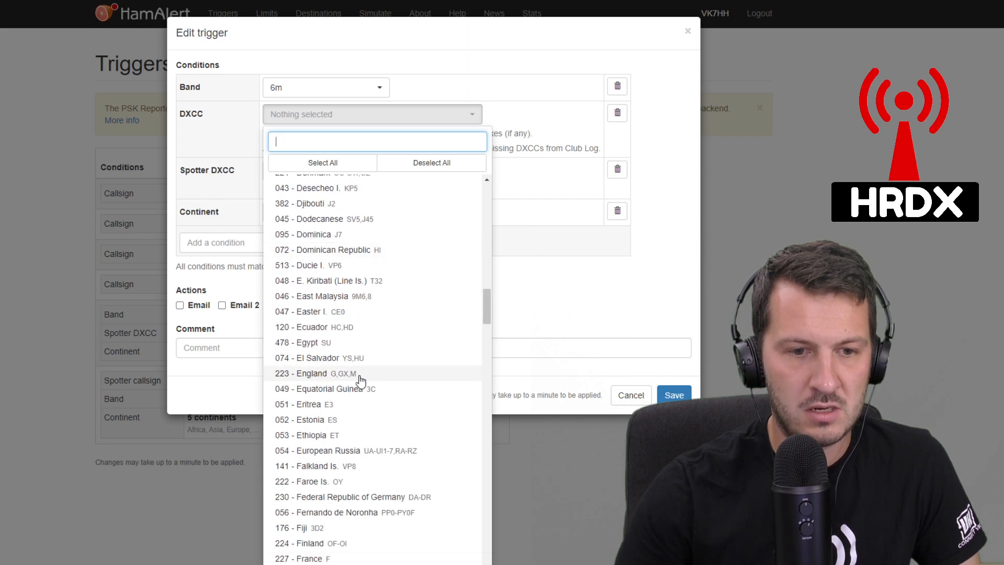
{"action": "scroll", "scroll_direction": "down", "scroll_amount": 3}
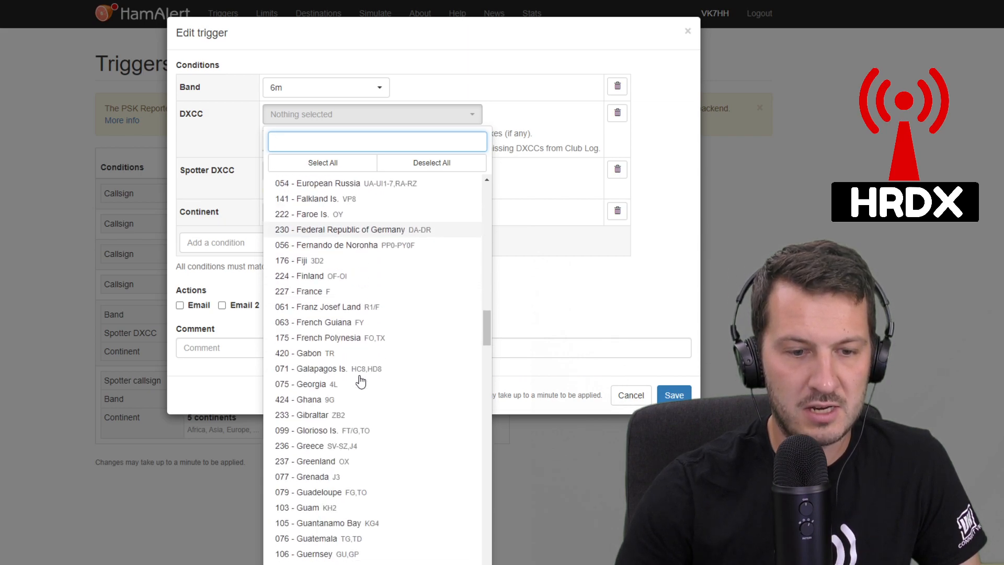
{"action": "scroll", "scroll_direction": "down", "scroll_amount": 3}
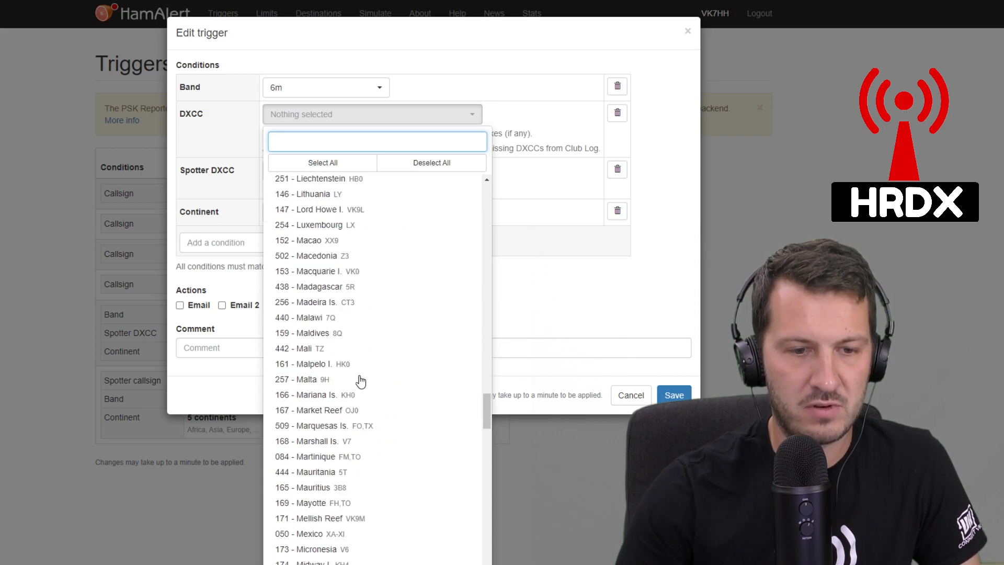
{"action": "scroll", "scroll_direction": "down", "scroll_amount": 3}
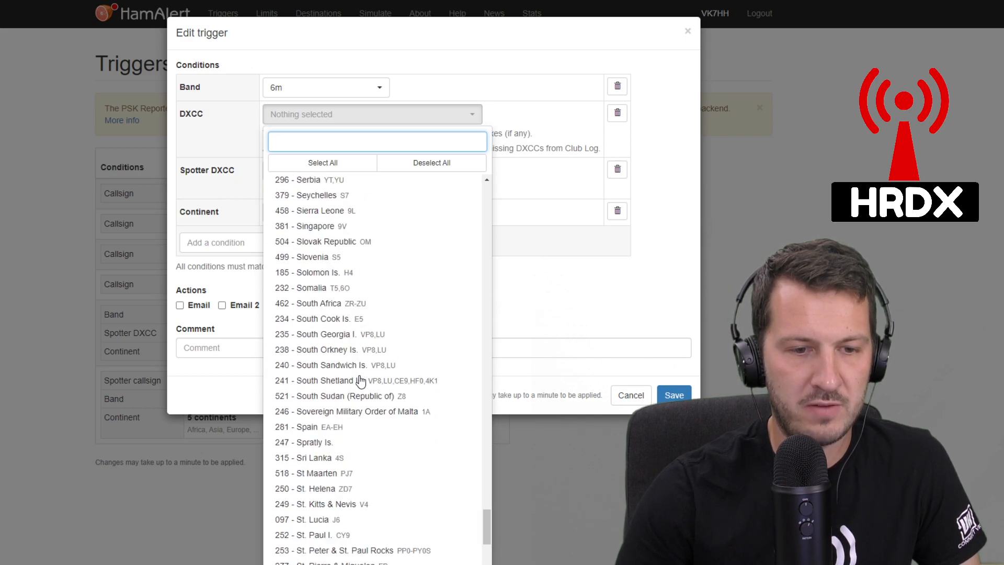
{"action": "scroll", "scroll_direction": "down", "scroll_amount": 3}
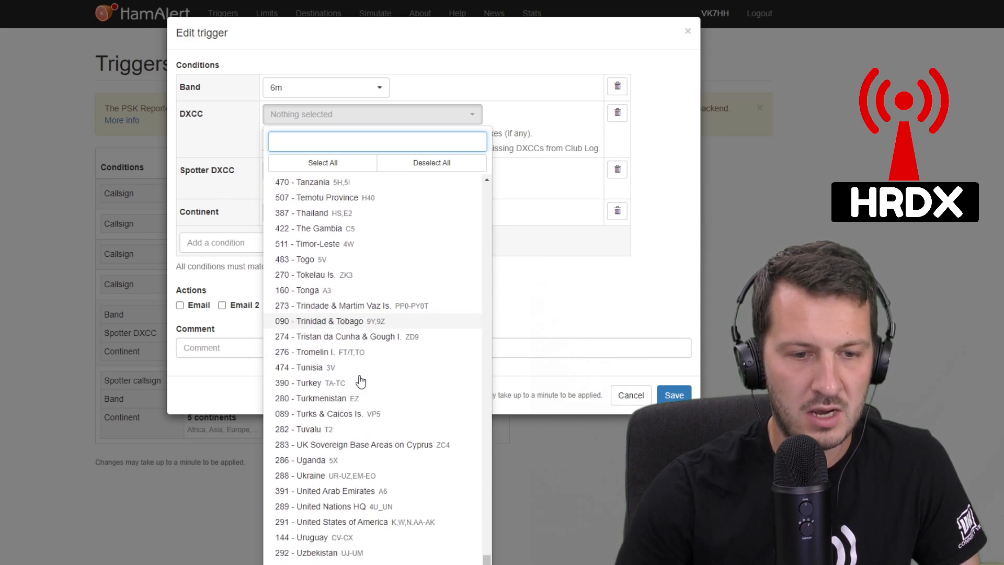
{"action": "scroll", "scroll_direction": "down", "scroll_amount": 3}
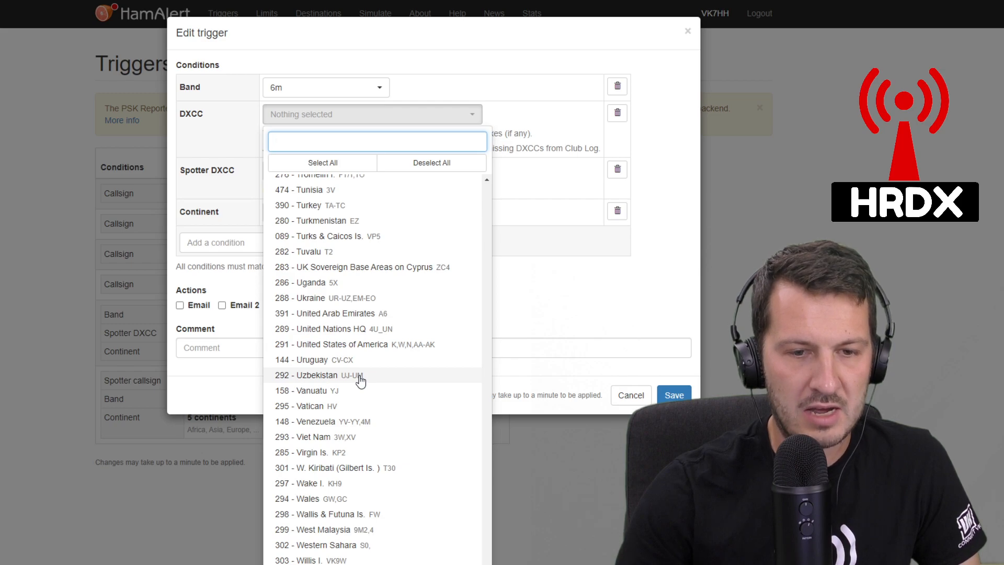
{"action": "left_click", "coordinate": [547, 117]}
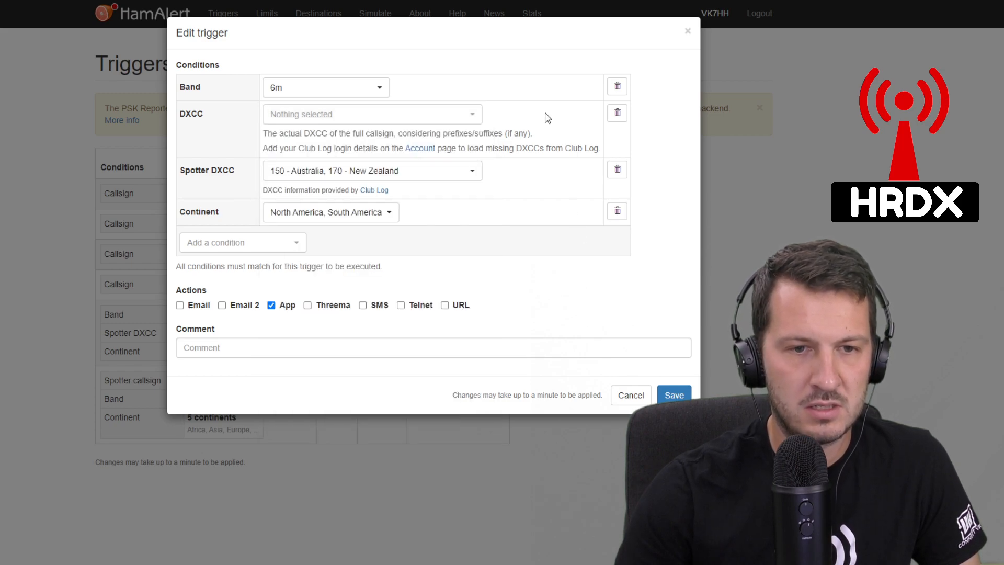
{"action": "mouse_move", "coordinate": [607, 127]}
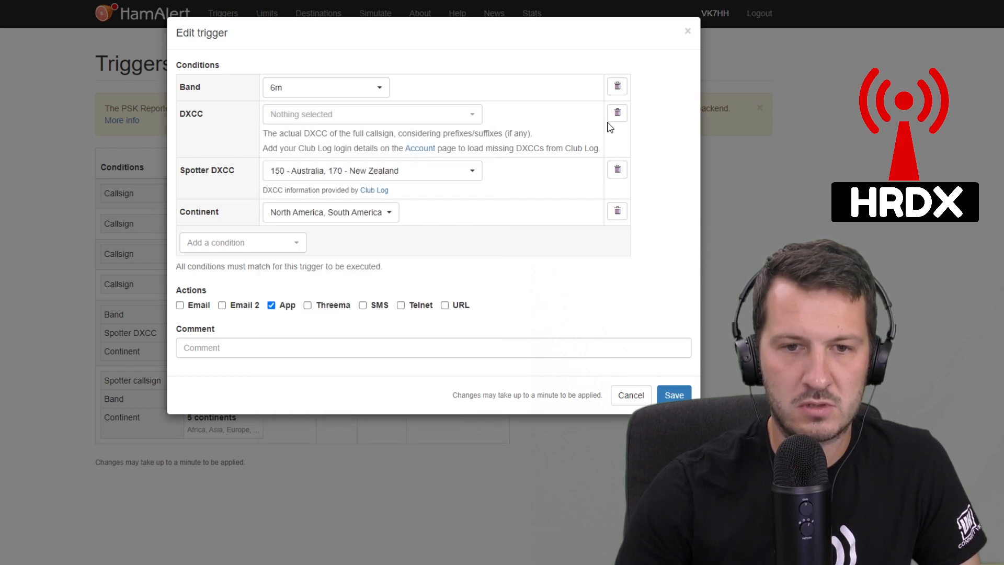
- Close the Edit trigger dialog and confirm discarding the unsaved DXCC change
{"action": "left_click", "coordinate": [616, 112]}
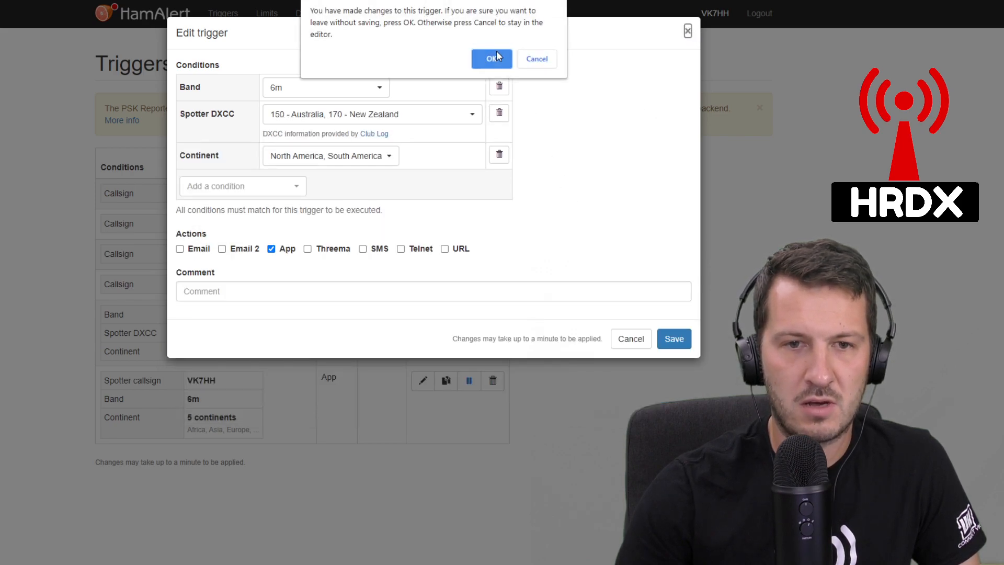
{"action": "left_click", "coordinate": [490, 58]}
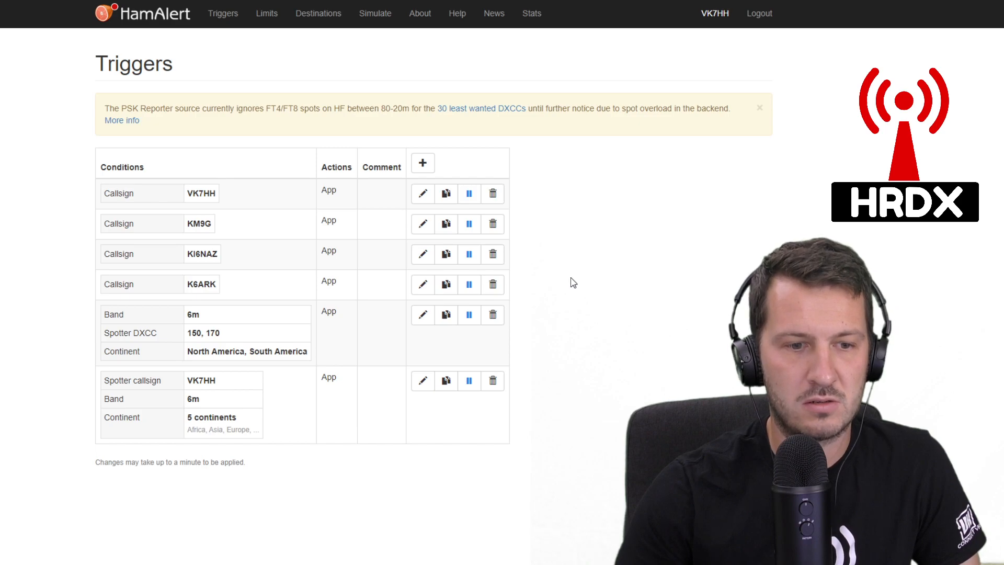